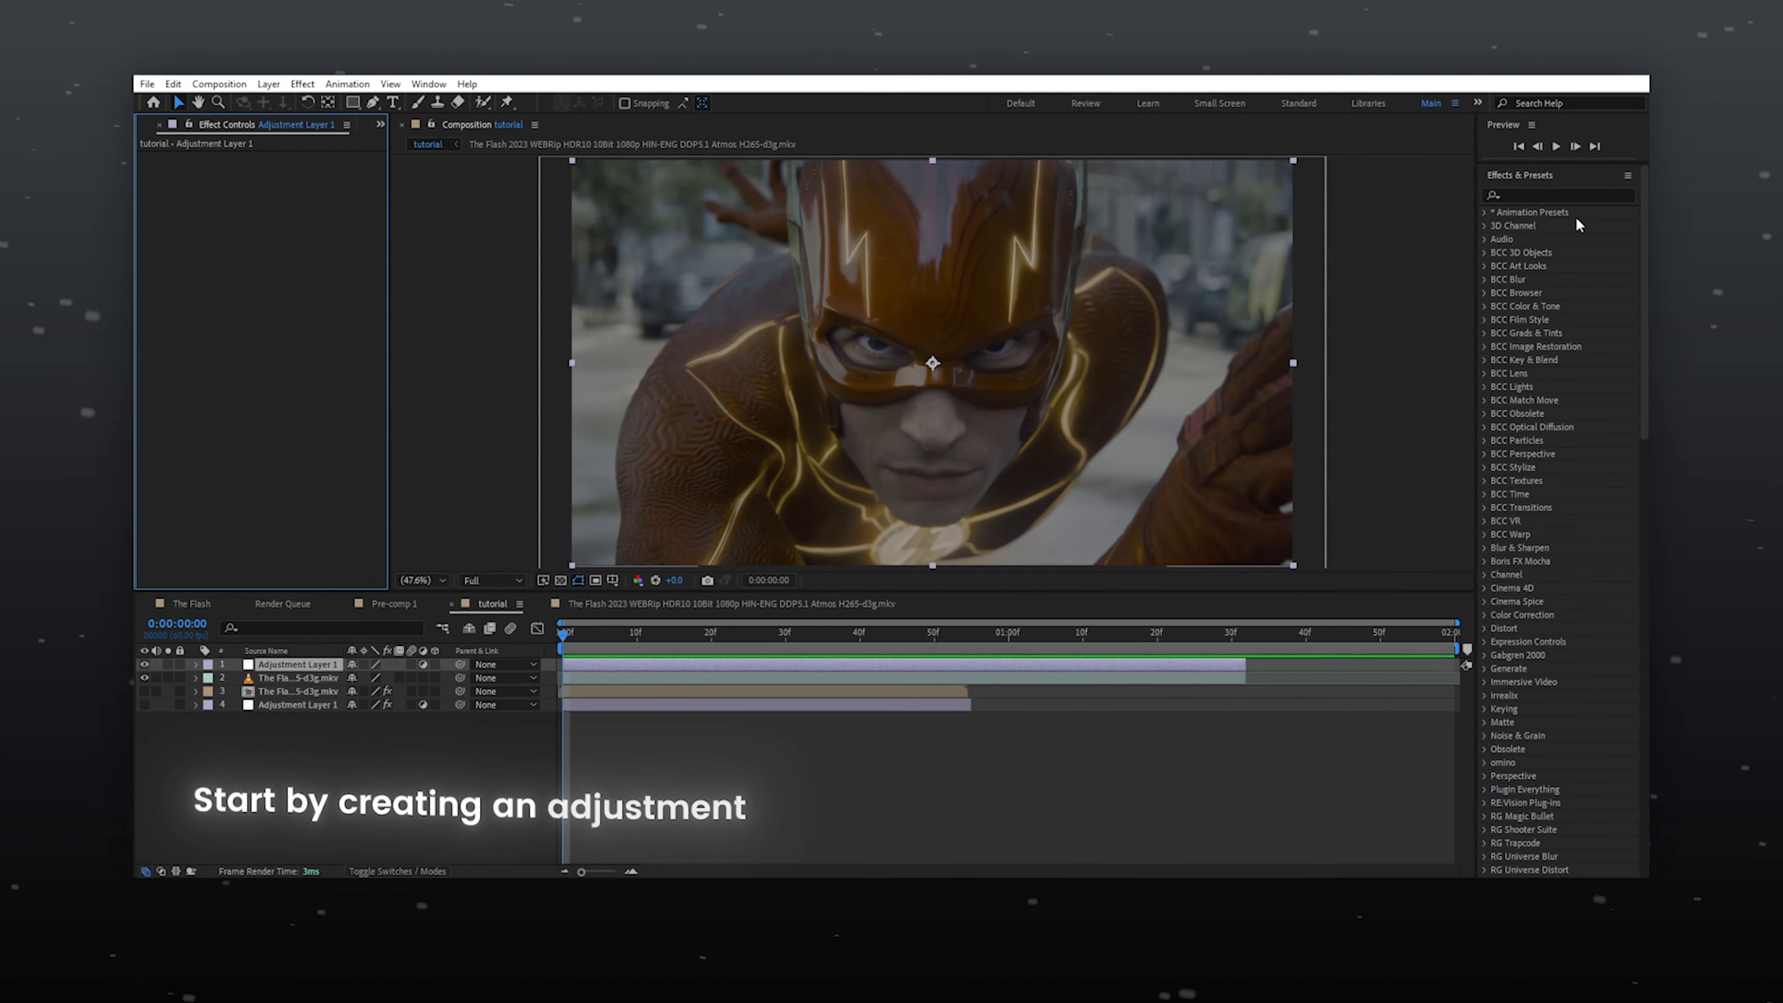
# Search 'looks' in Effects & Presets to locate RG Magic Bullet Looks for Adjustment Layer 1.
pyautogui.write('looks')
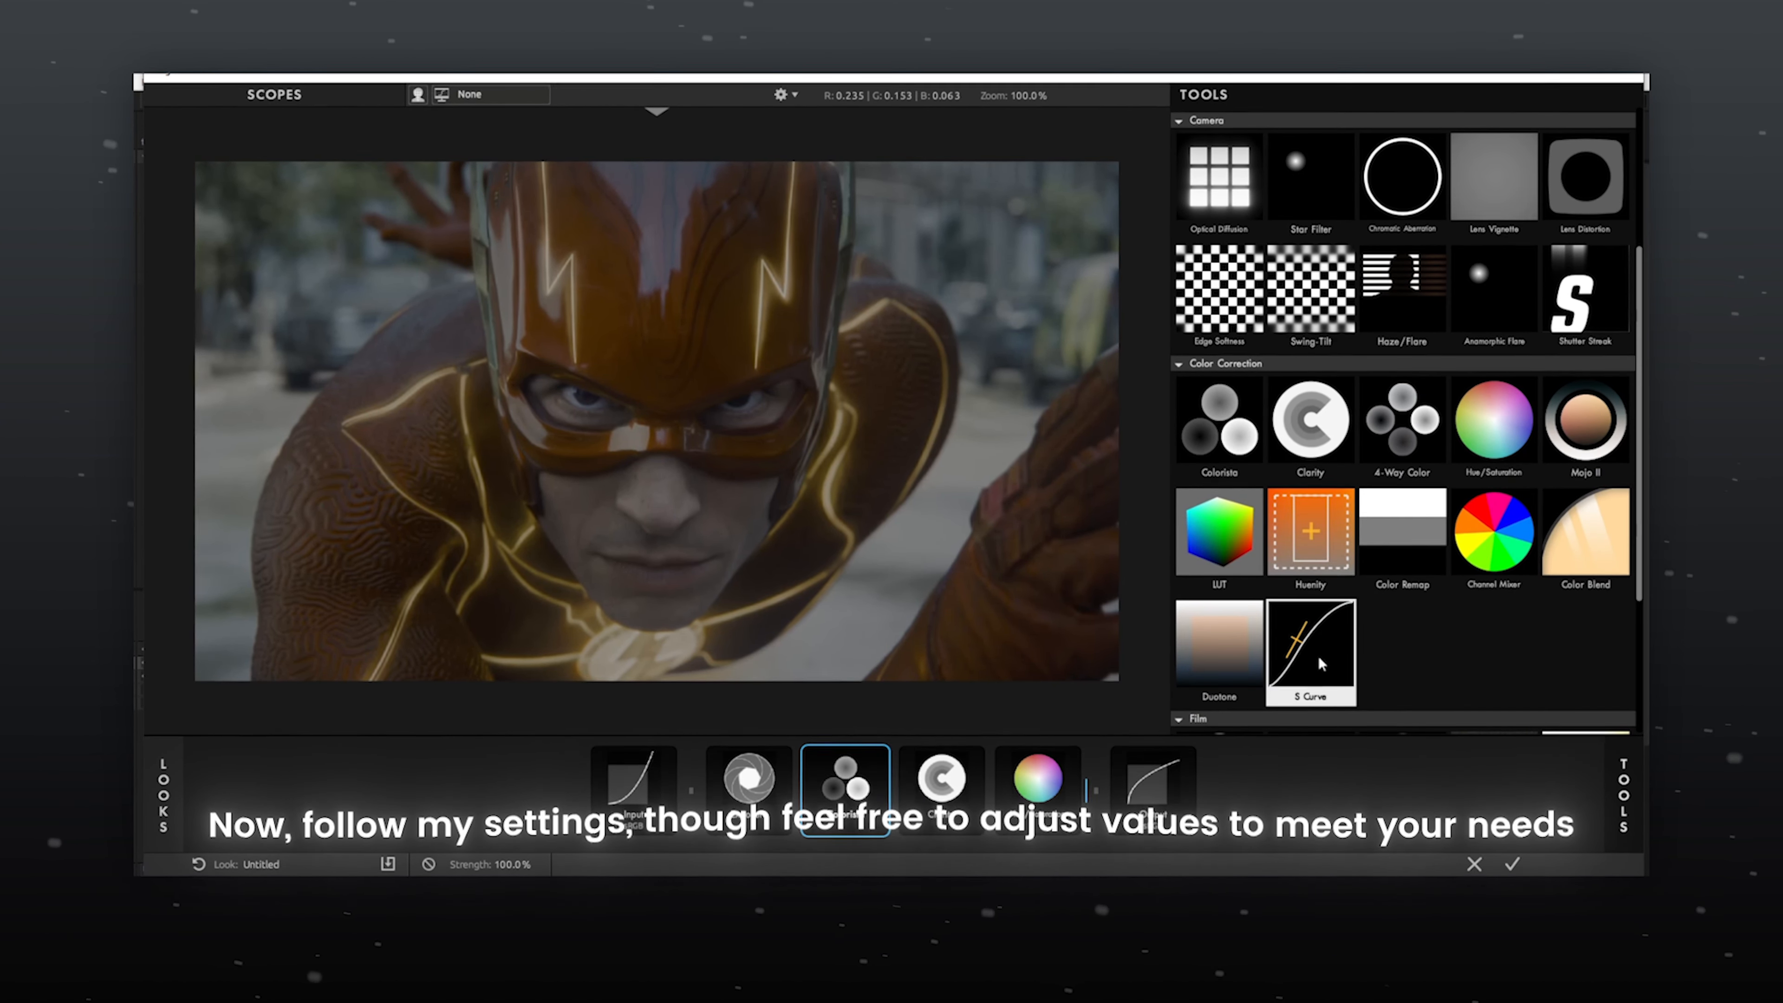
# Add S Curve, Clarity, Exposure and Hue/Saturation to the Looks tool chain, reviewing their settings.
pyautogui.click(648, 790)
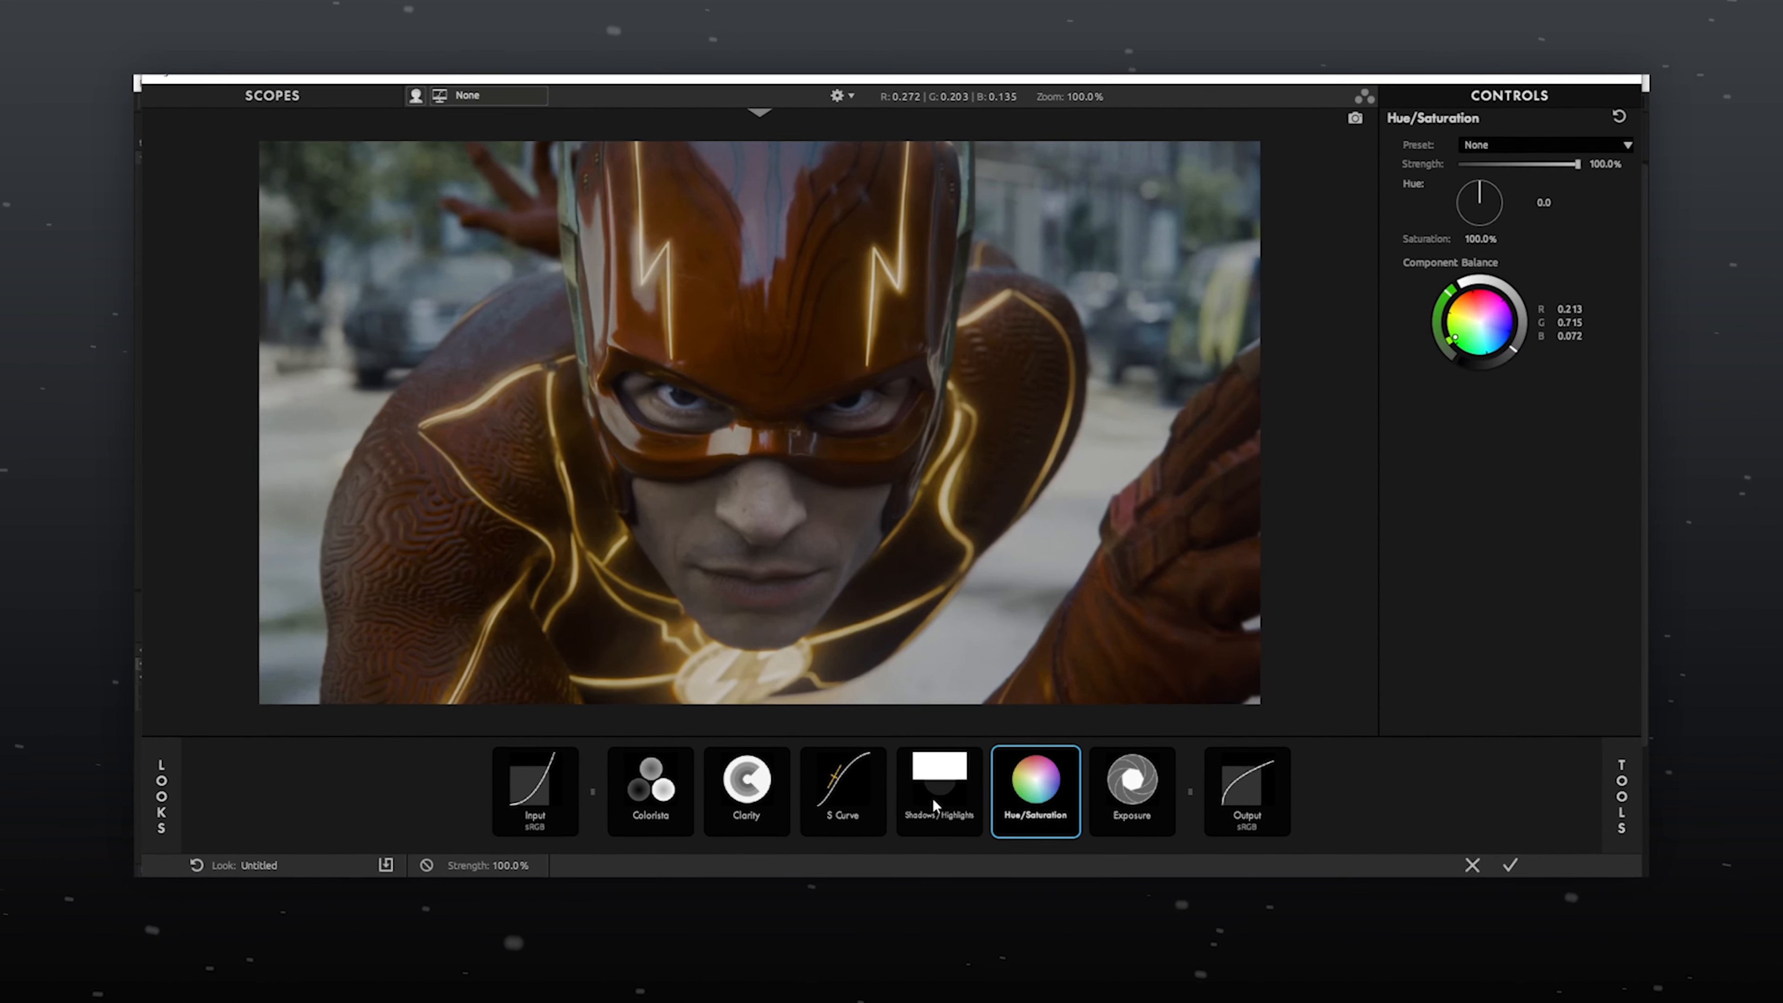
pyautogui.click(649, 791)
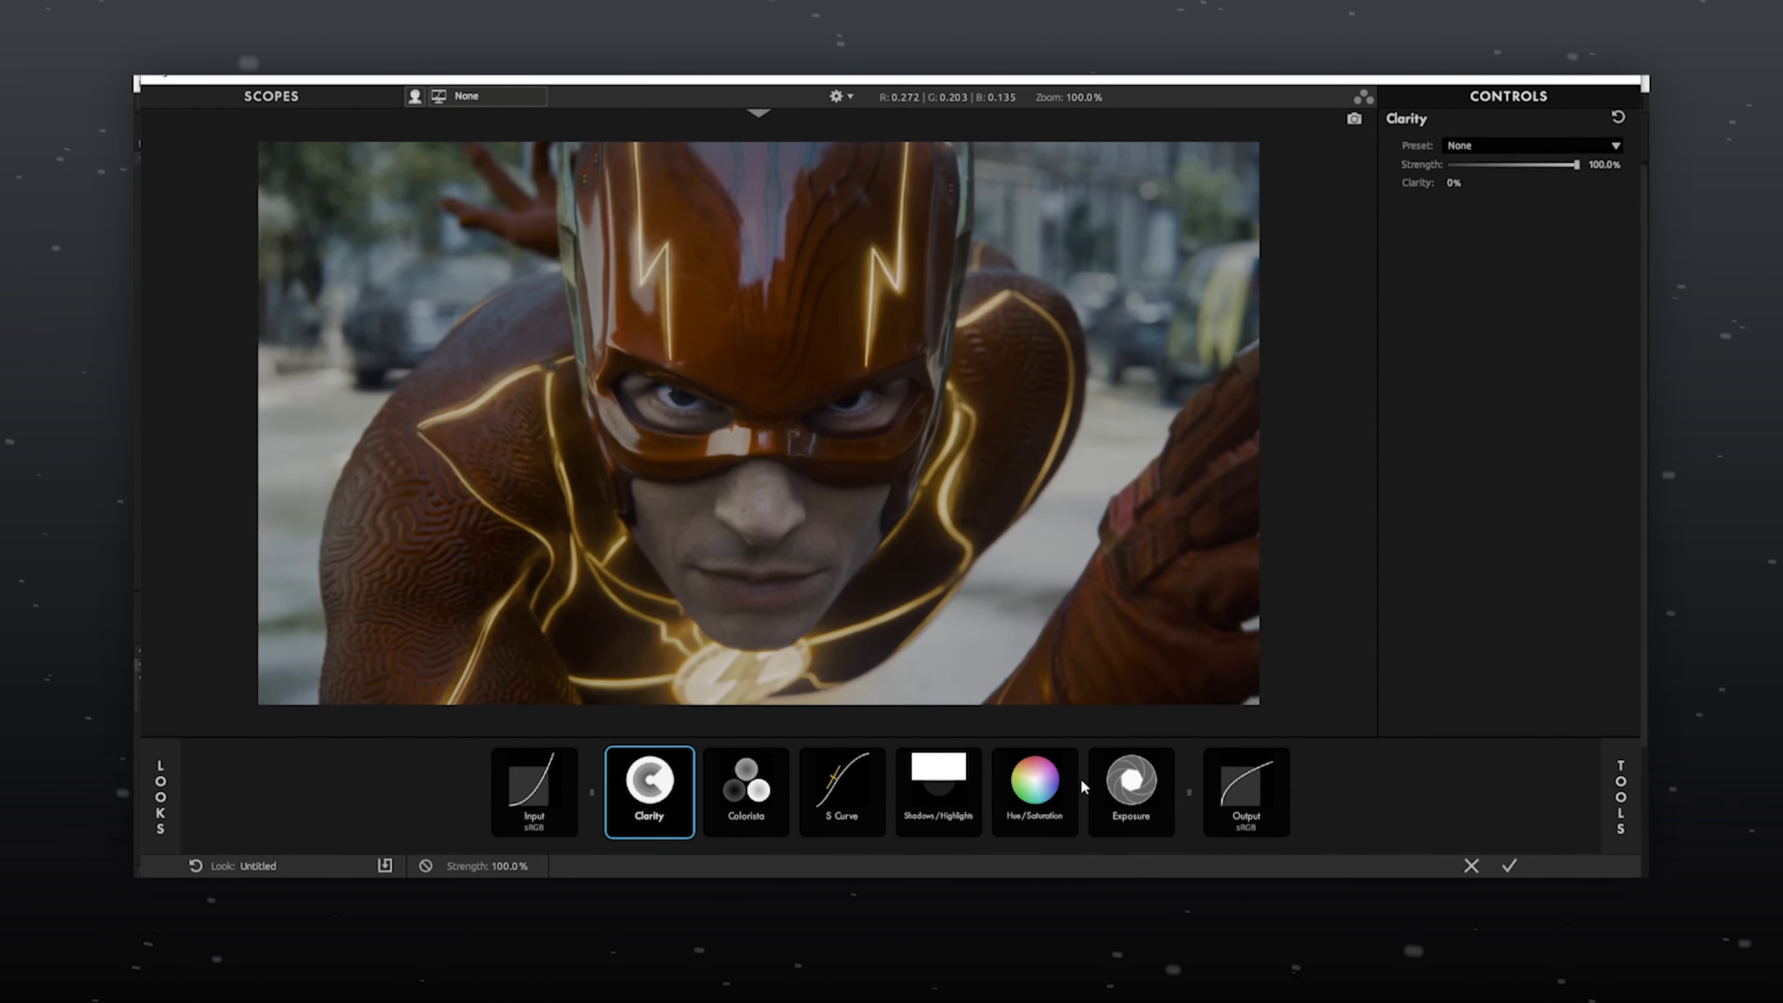
pyautogui.click(1131, 791)
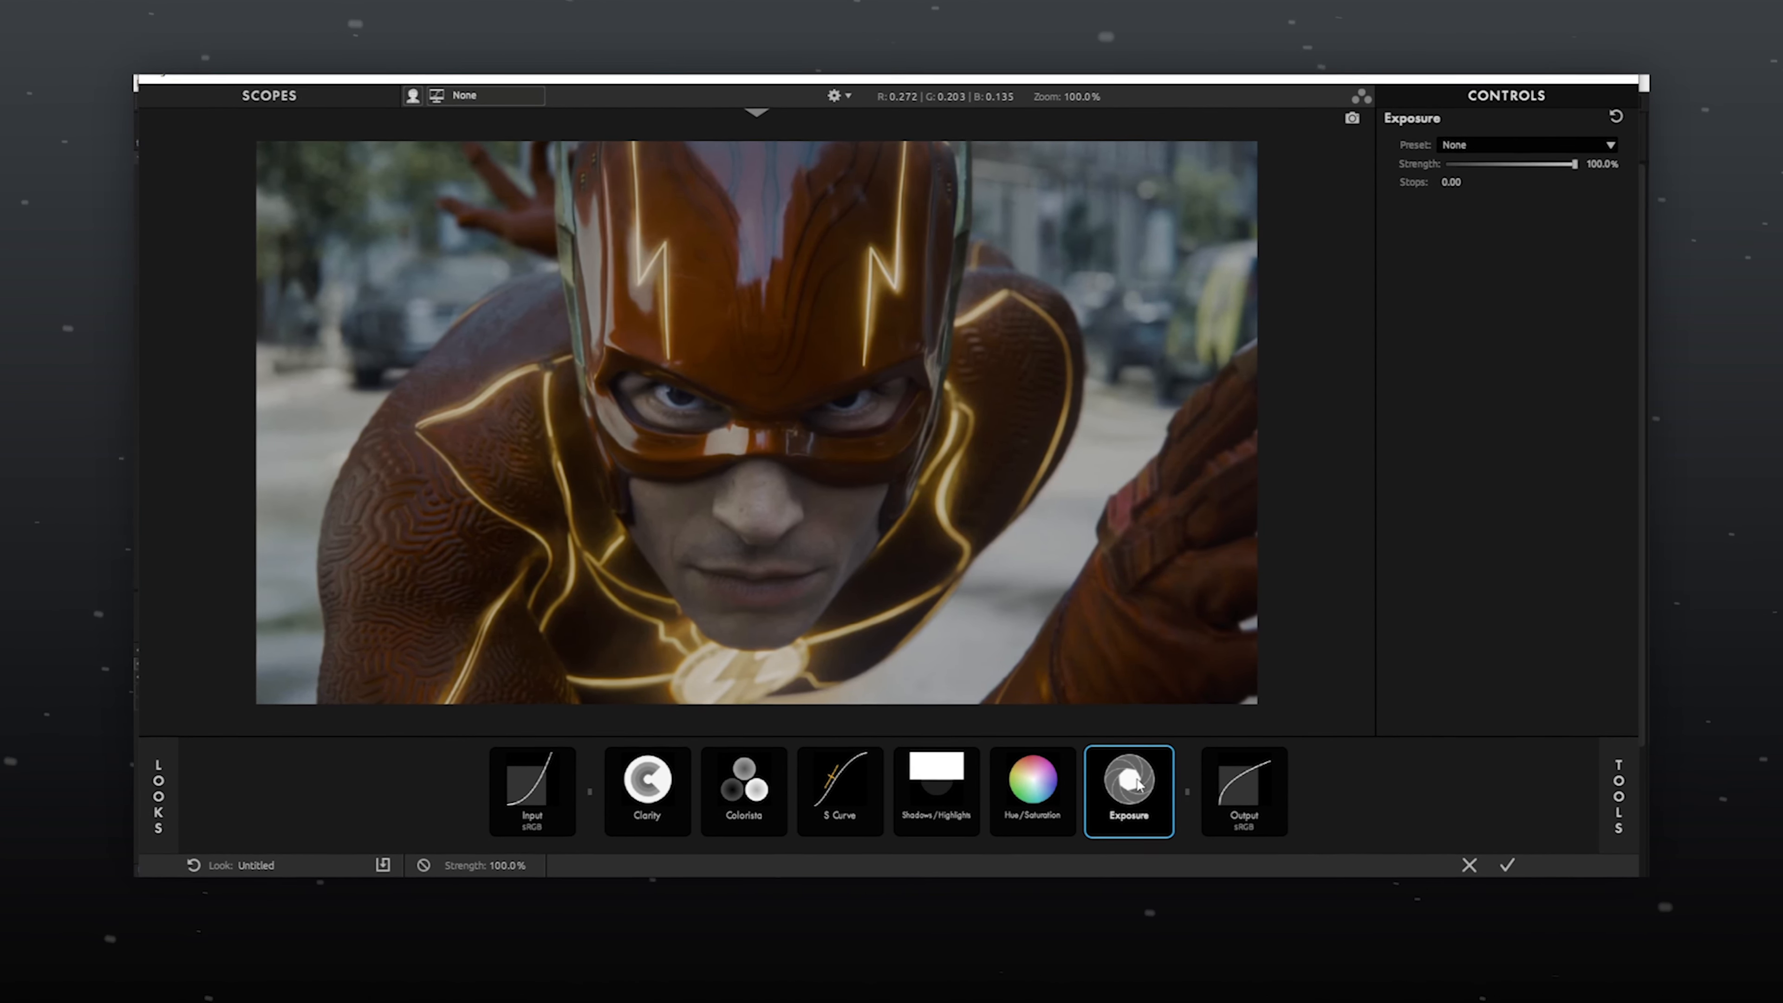
pyautogui.click(1467, 182)
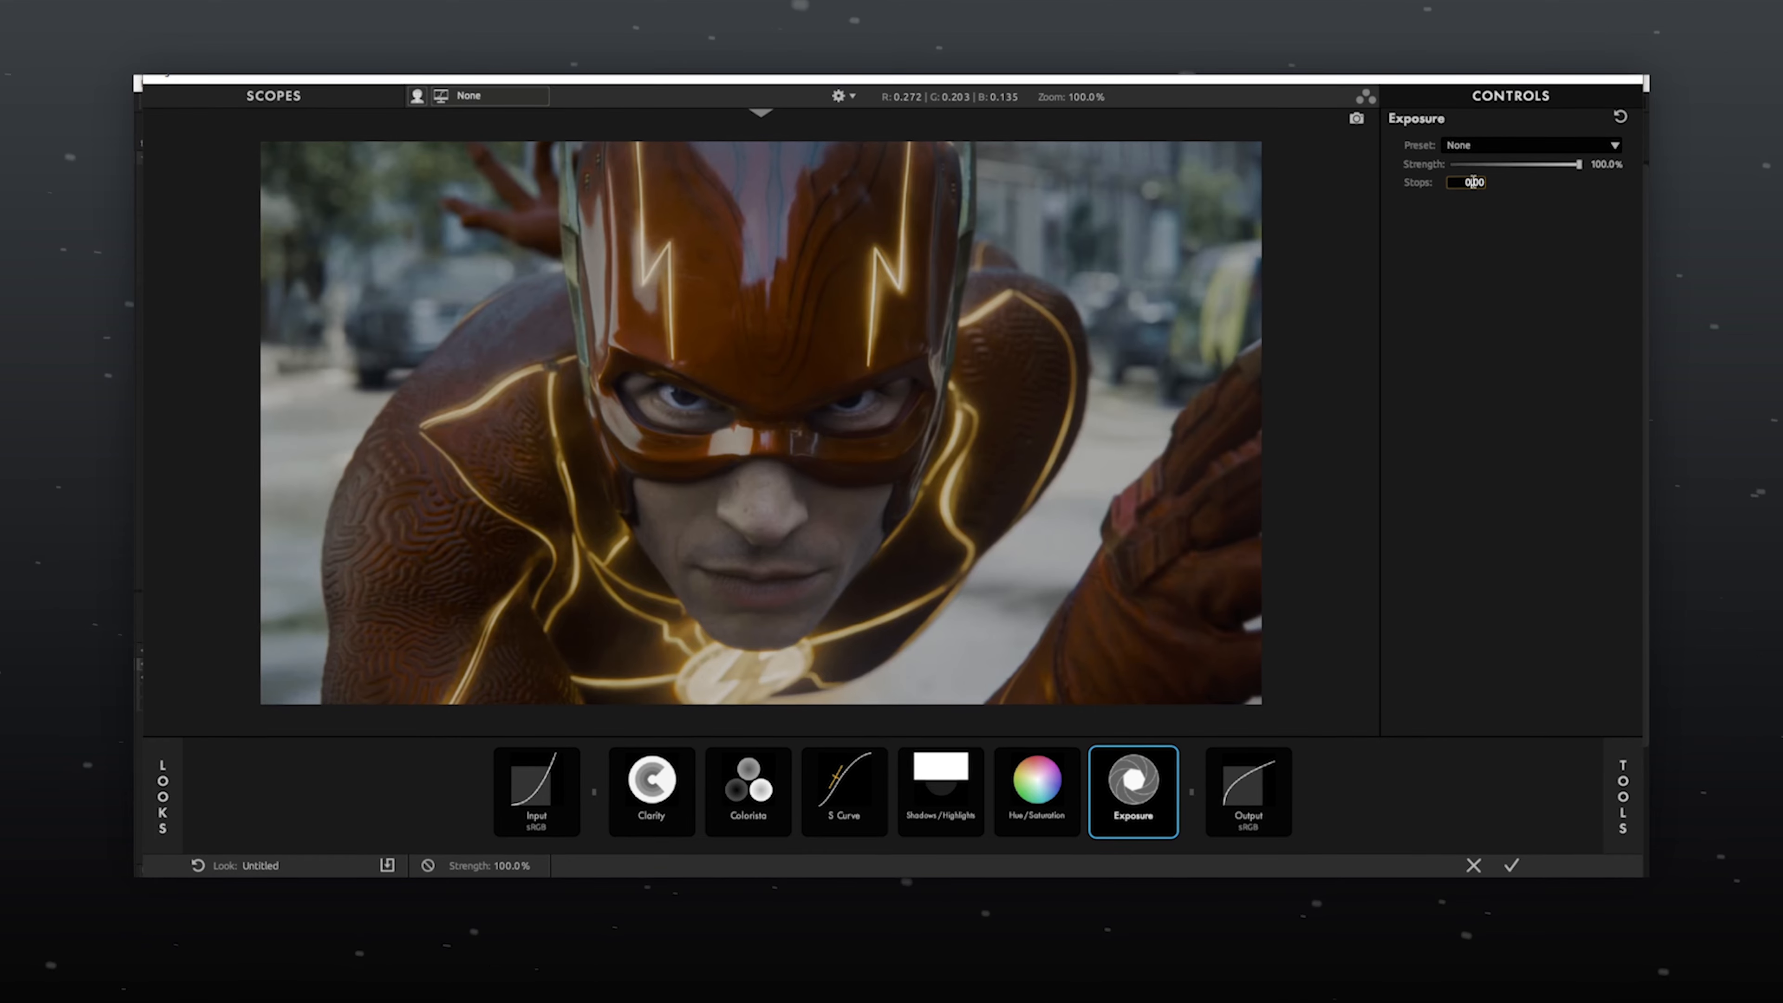
pyautogui.click(1033, 790)
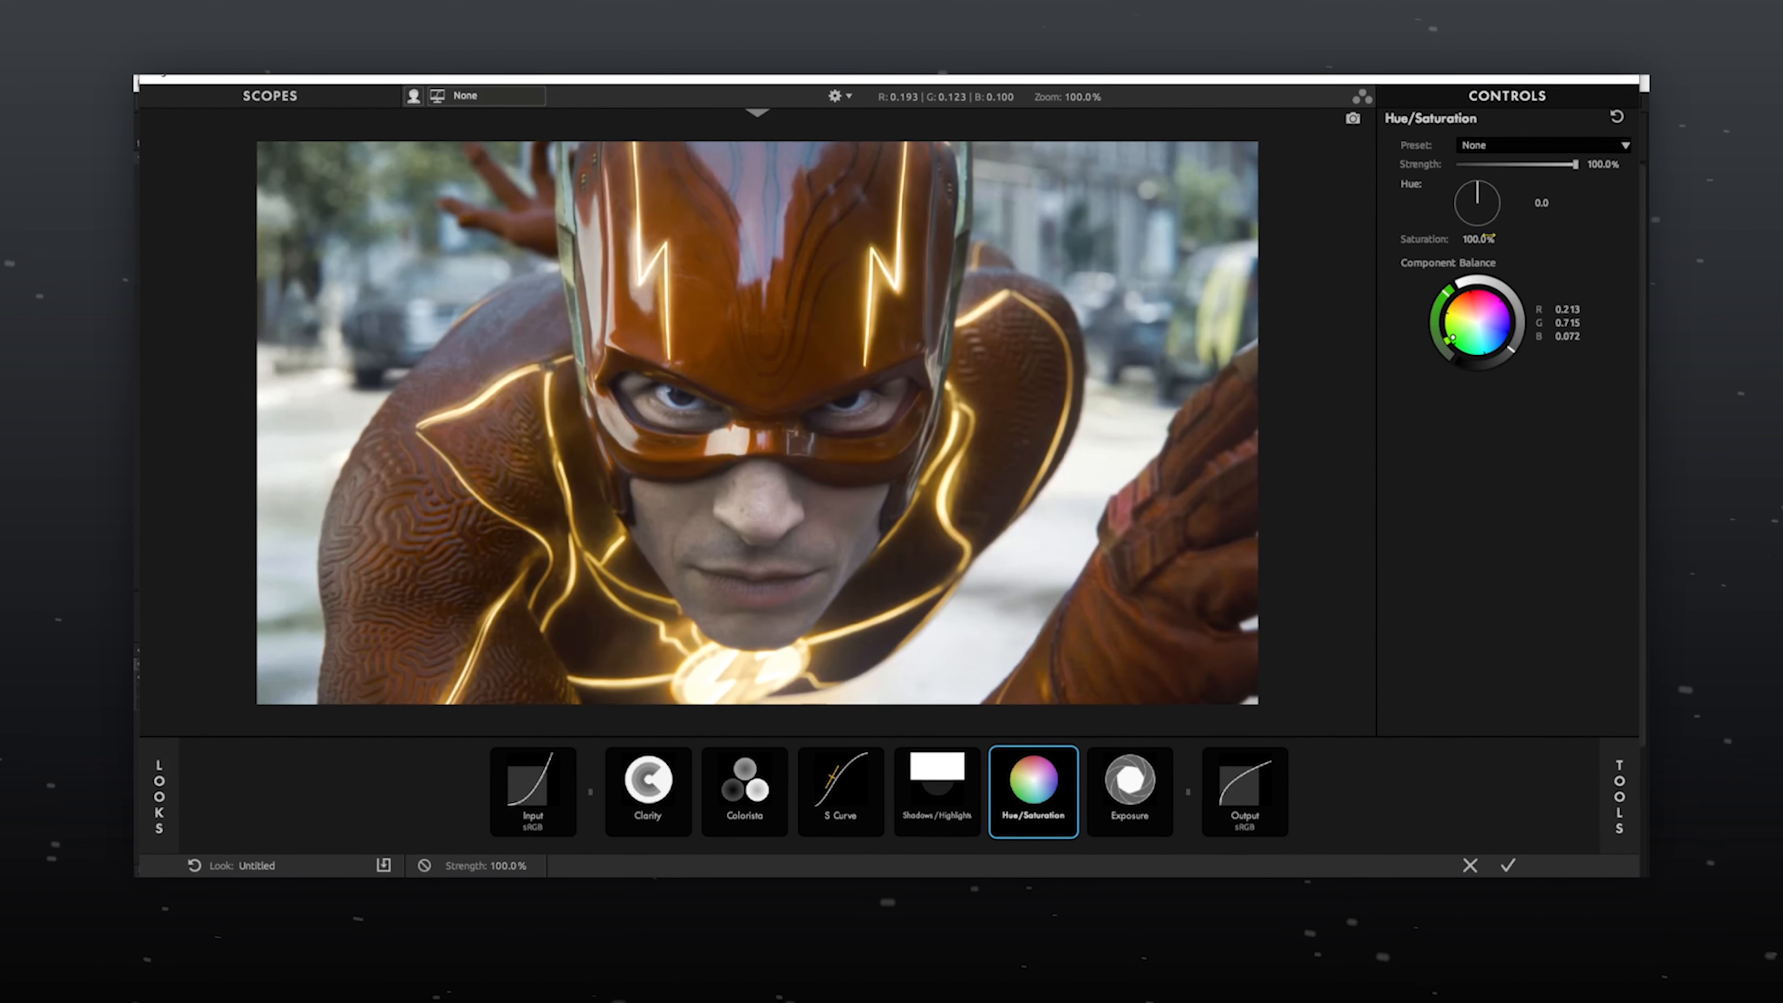
# Set Shadows +0.80 / Highlights −0.30, shape a contrasty S Curve, and delete Colorista from the stack.
pyautogui.click(936, 791)
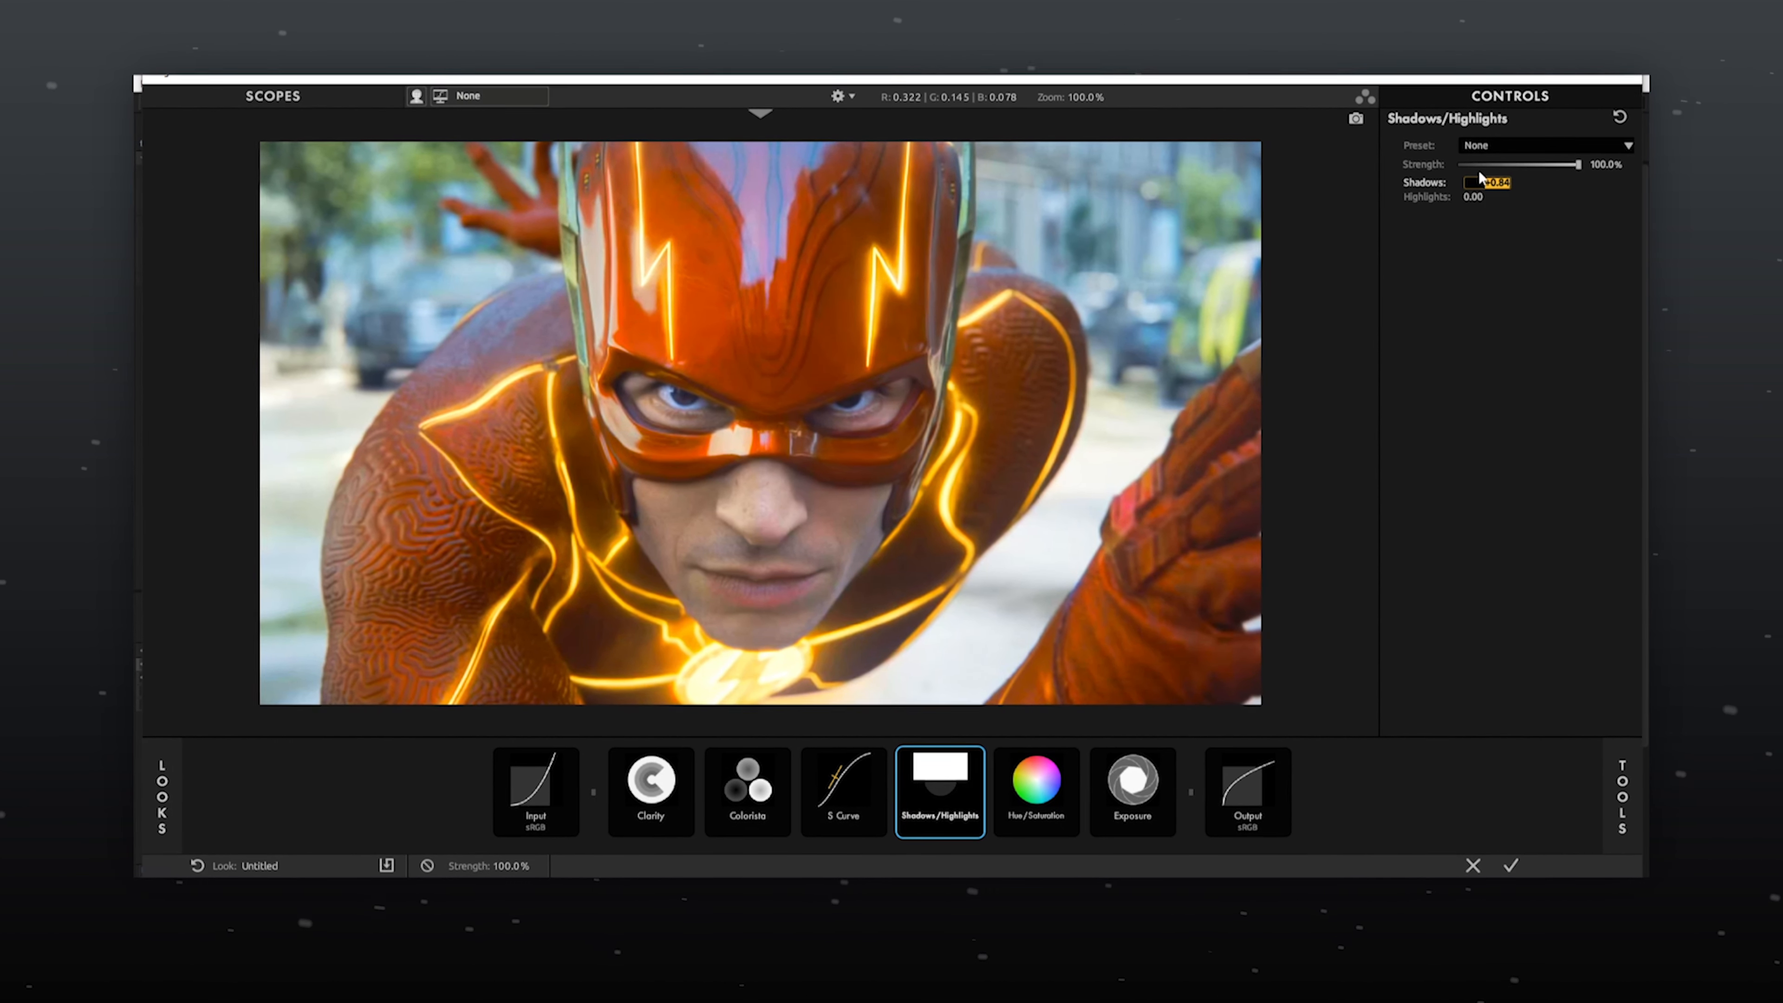
pyautogui.click(842, 792)
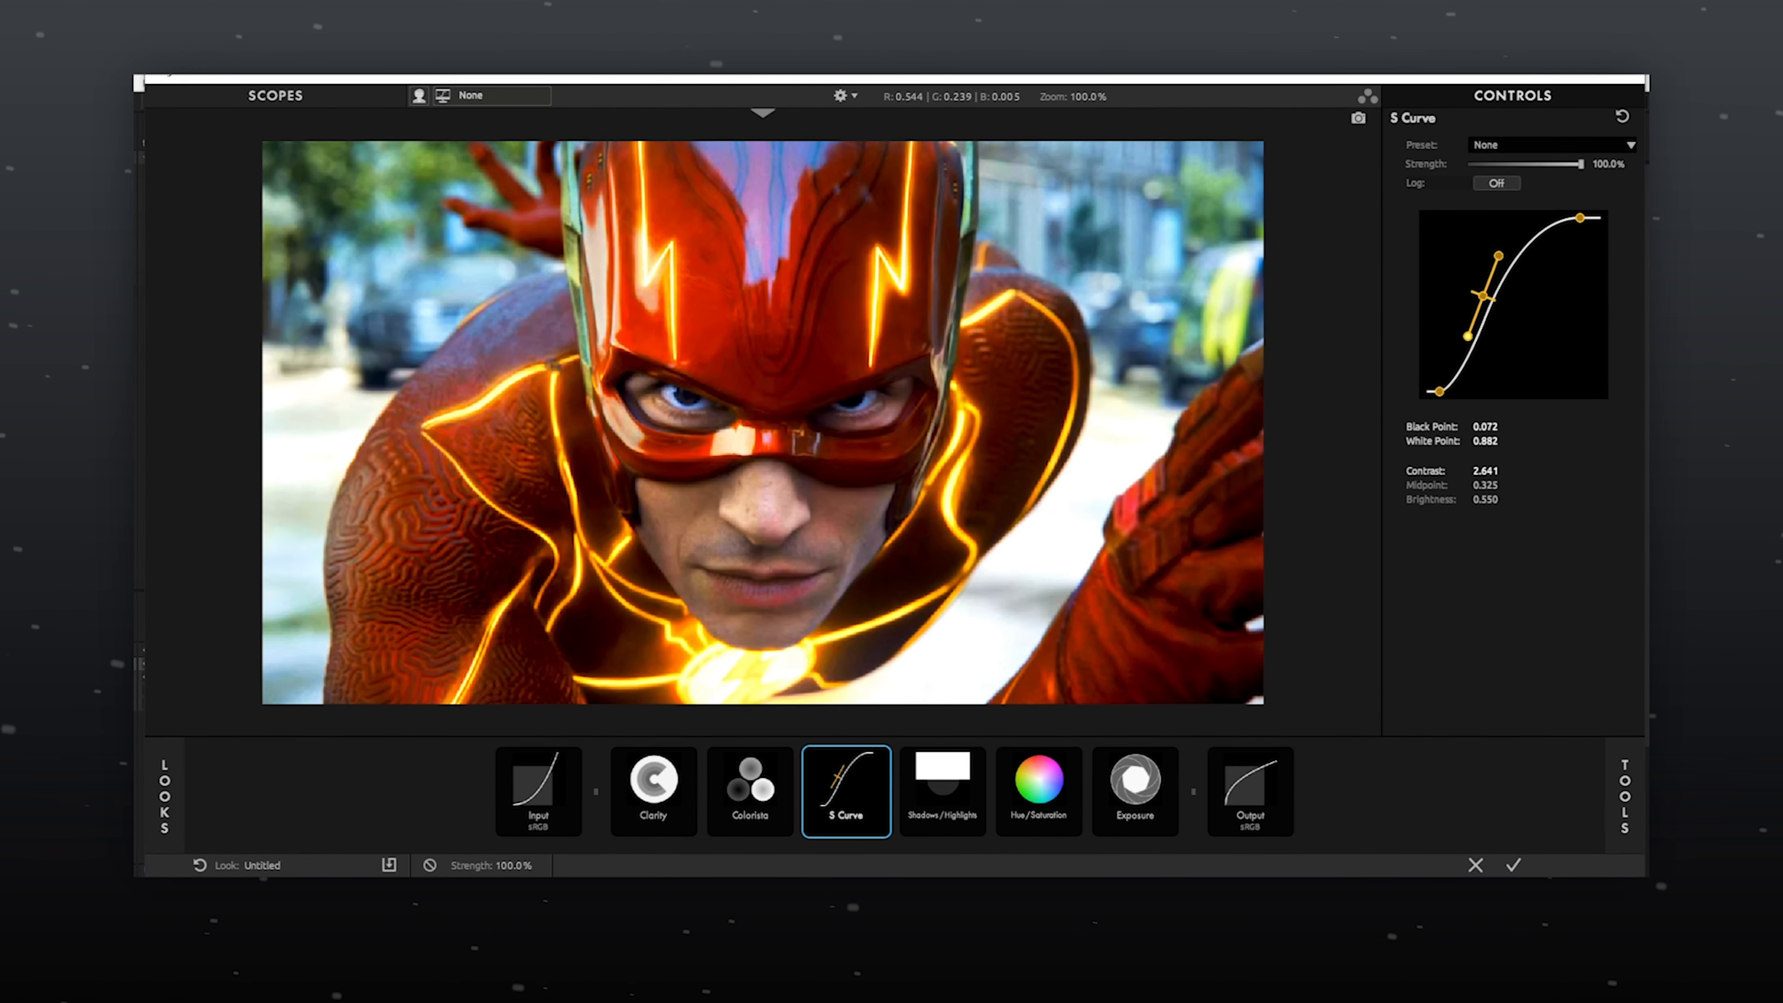
pyautogui.click(939, 791)
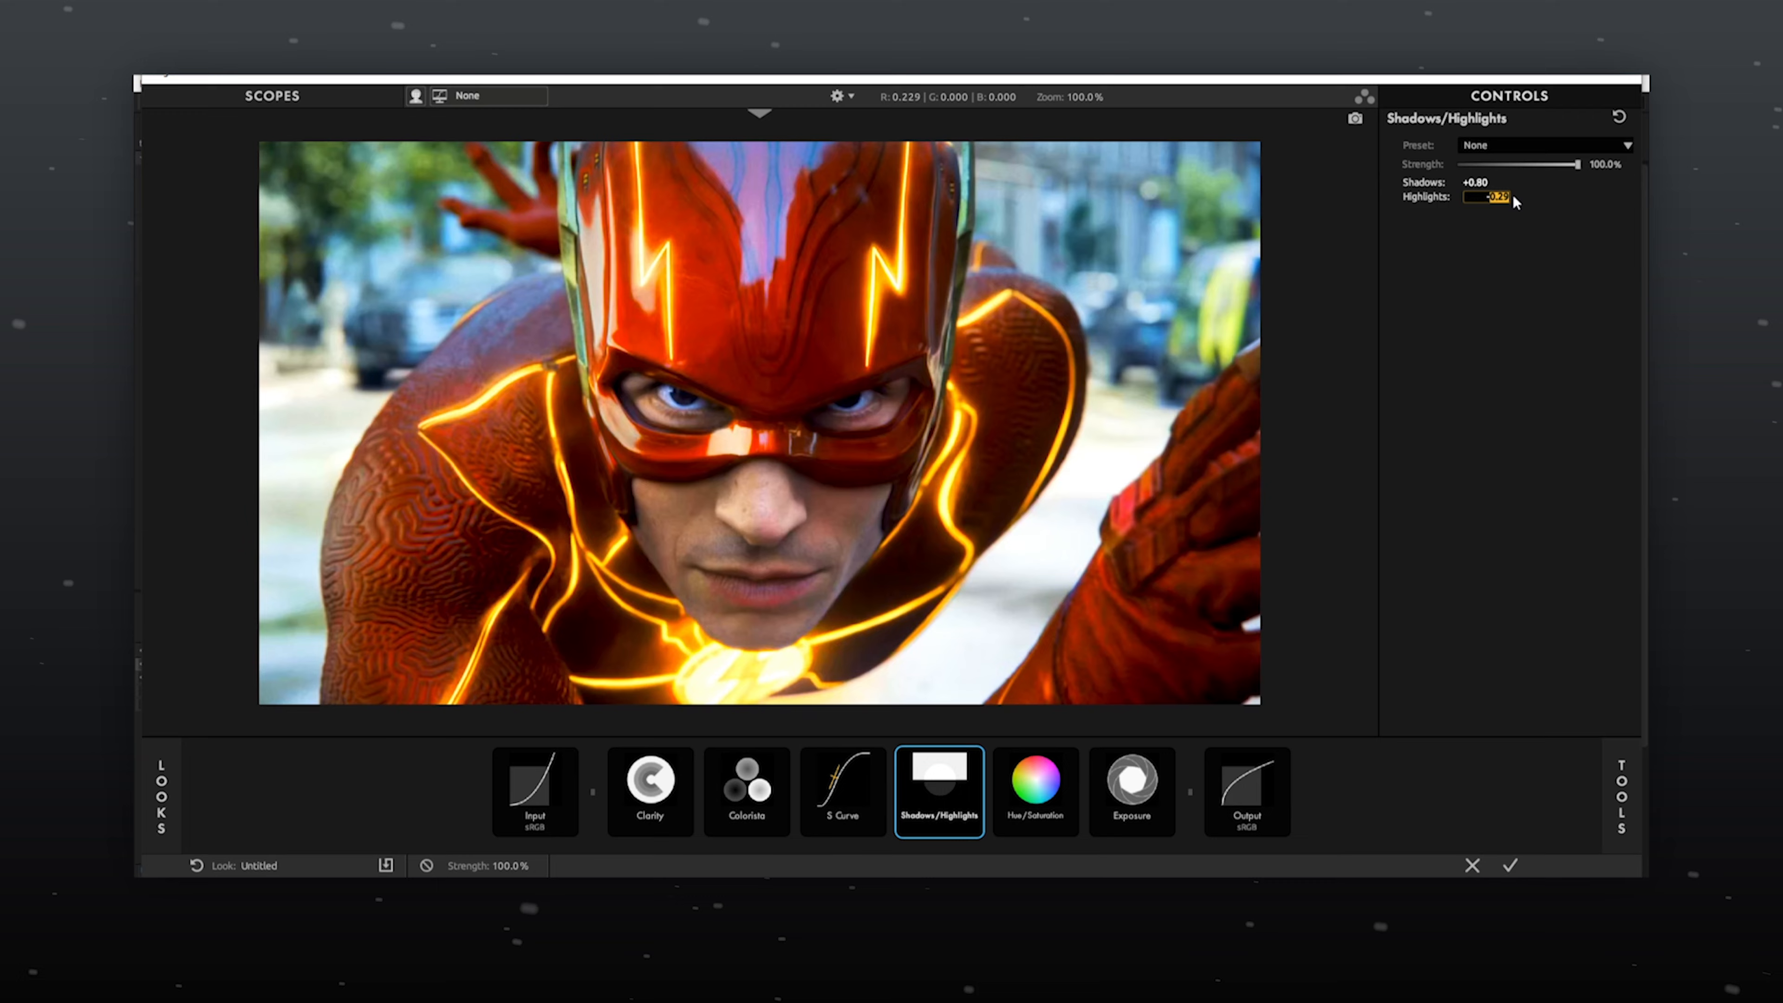
pyautogui.click(745, 785)
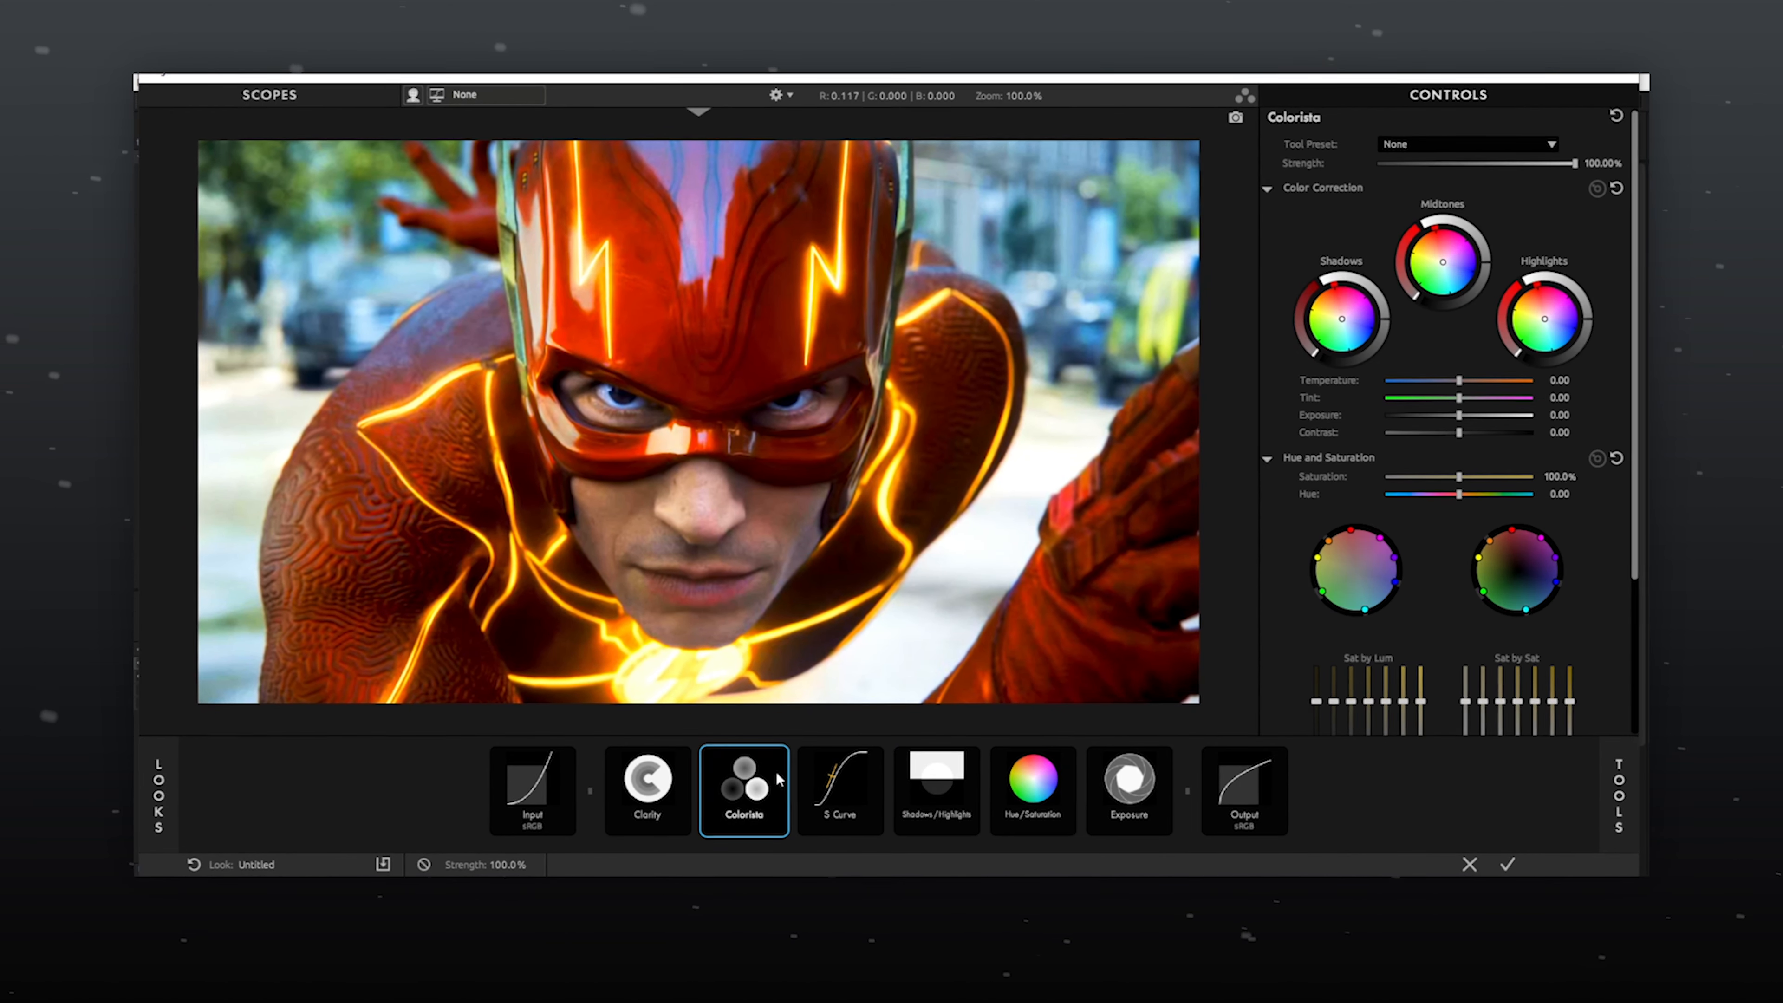
pyautogui.click(646, 791)
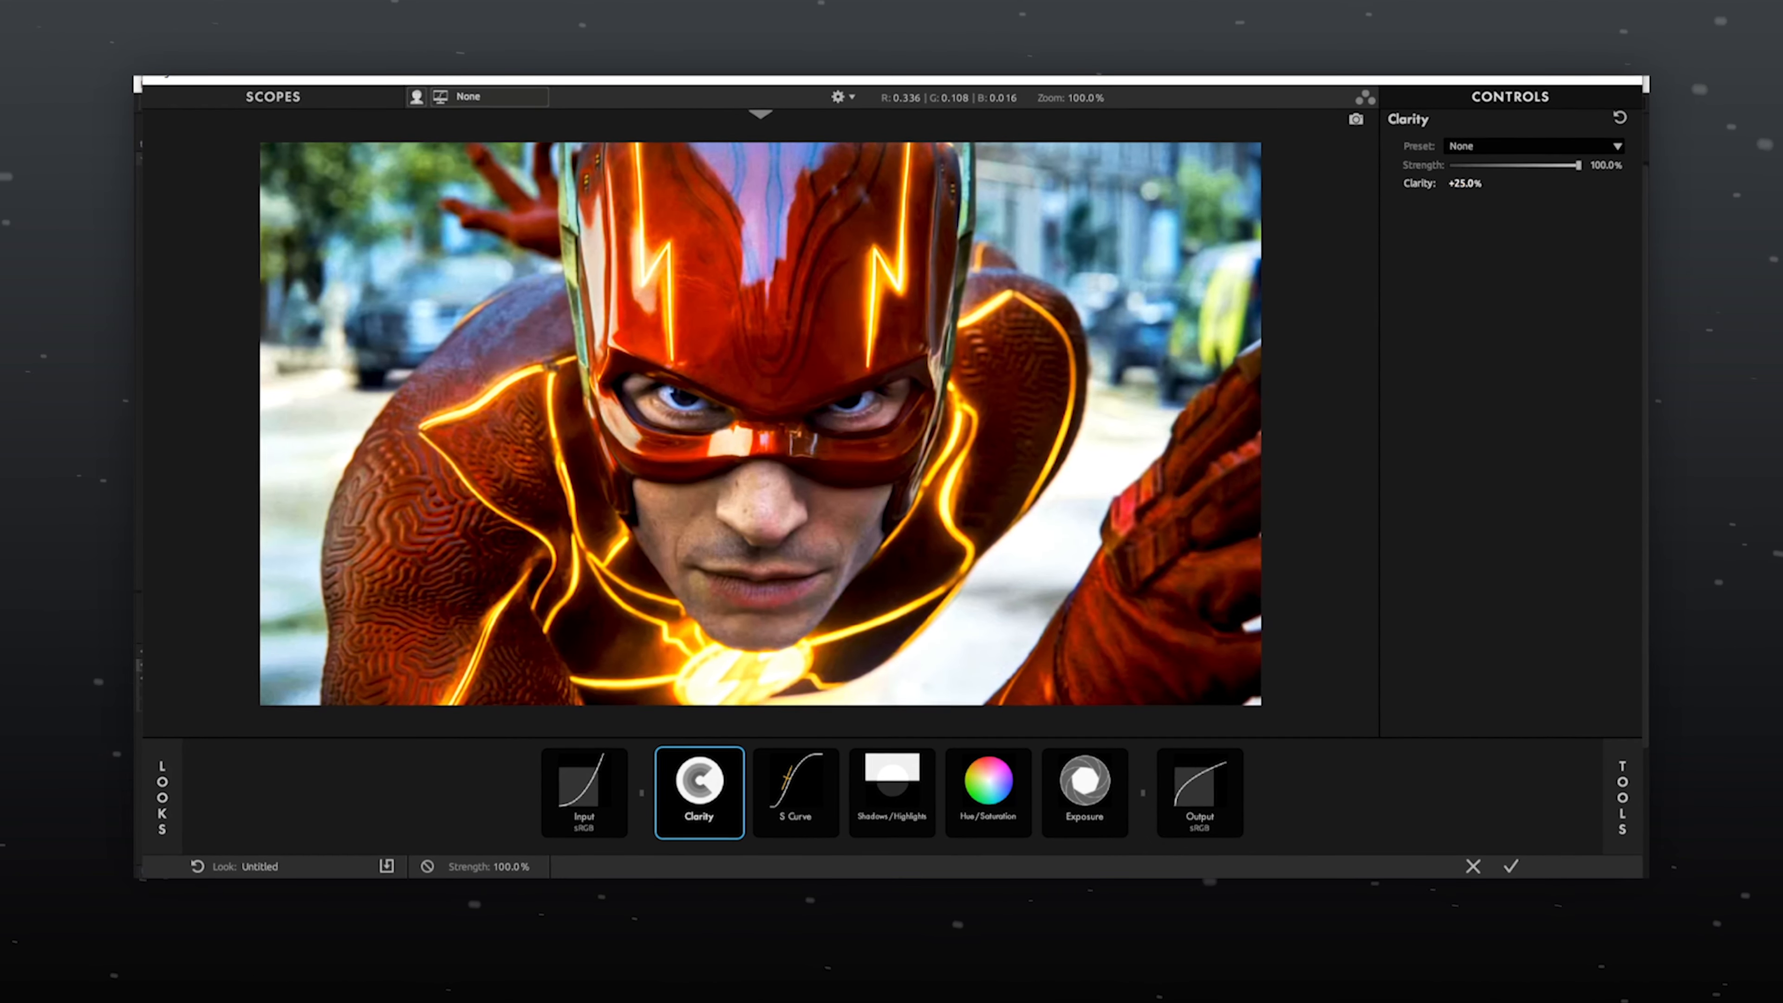
# Refine the S Curve, raise Saturation, set Exposure +1.40 stops, and apply the finished look to the clip.
pyautogui.click(794, 791)
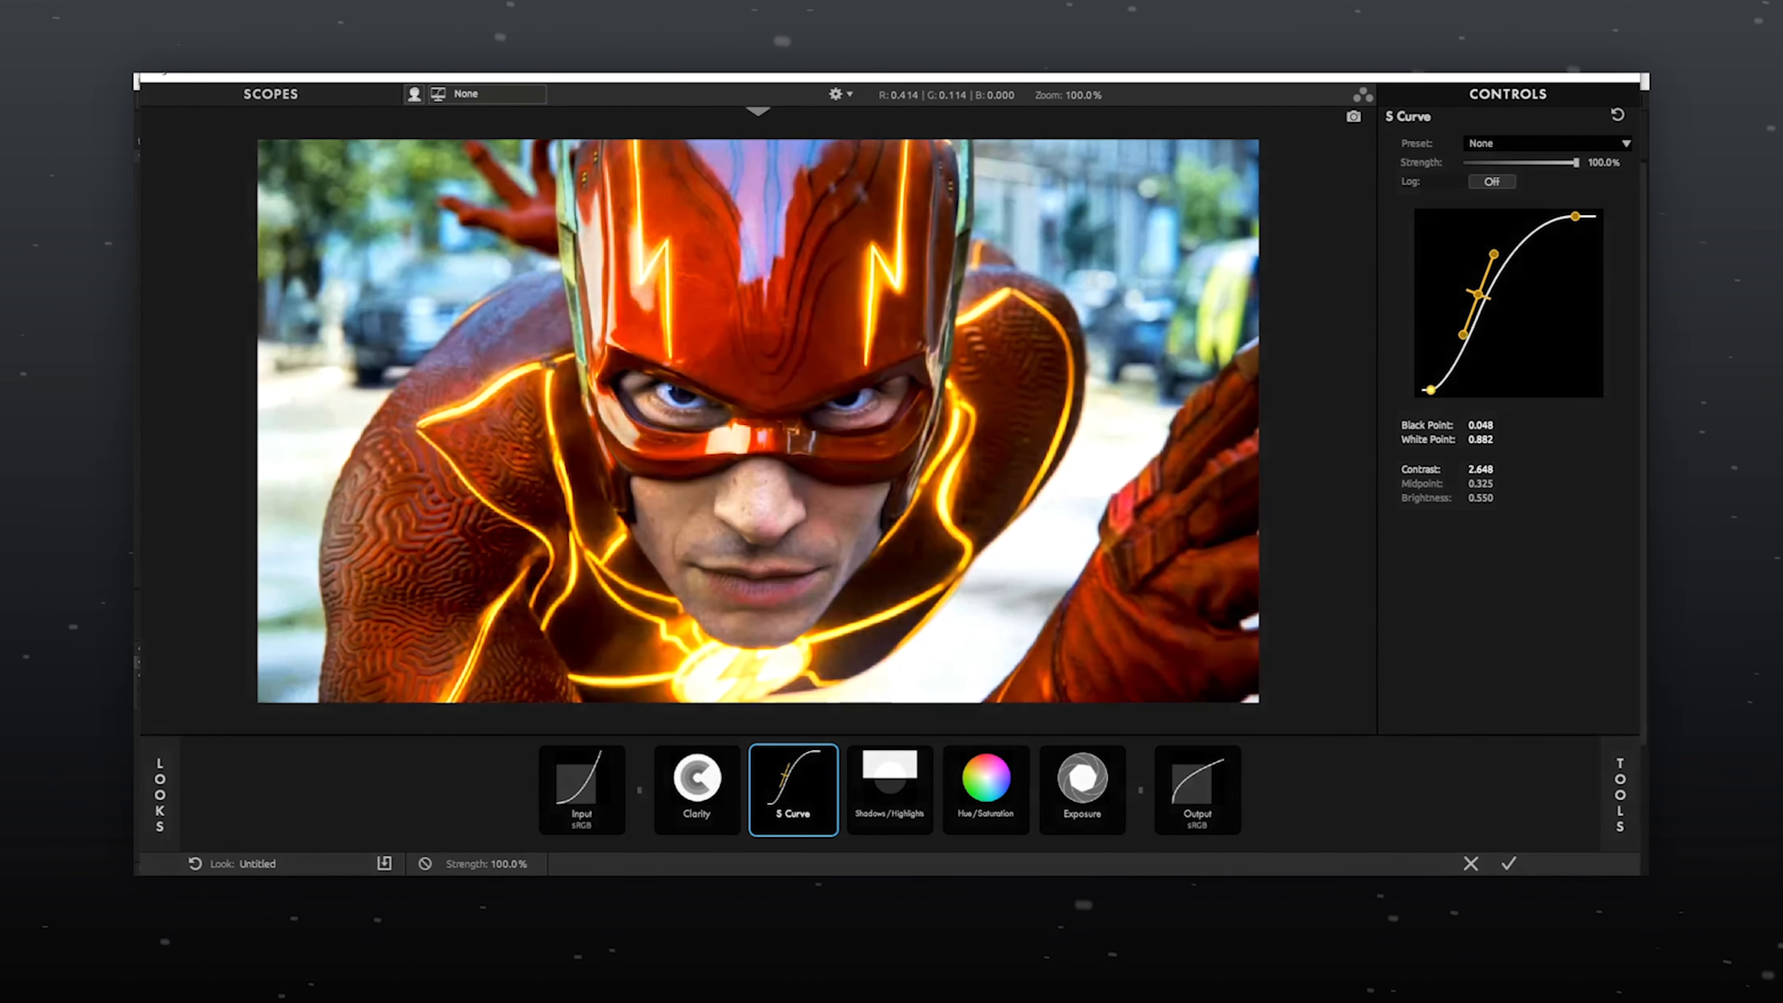
pyautogui.click(890, 790)
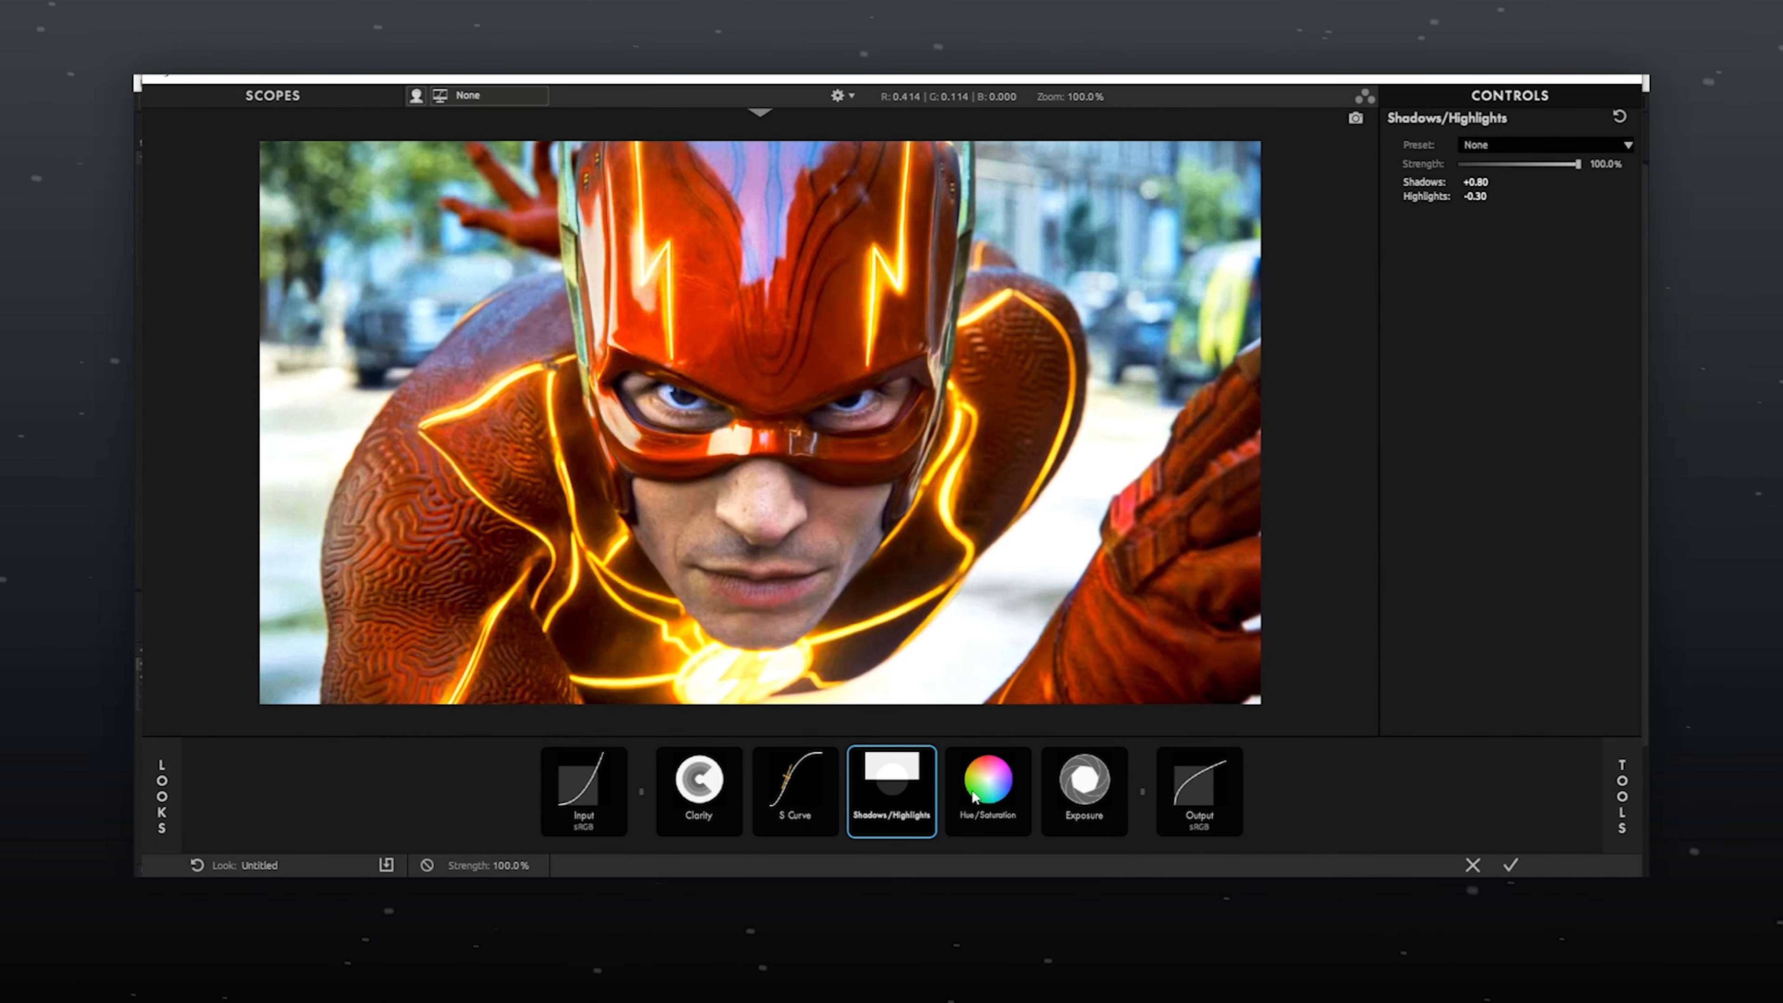
pyautogui.click(987, 790)
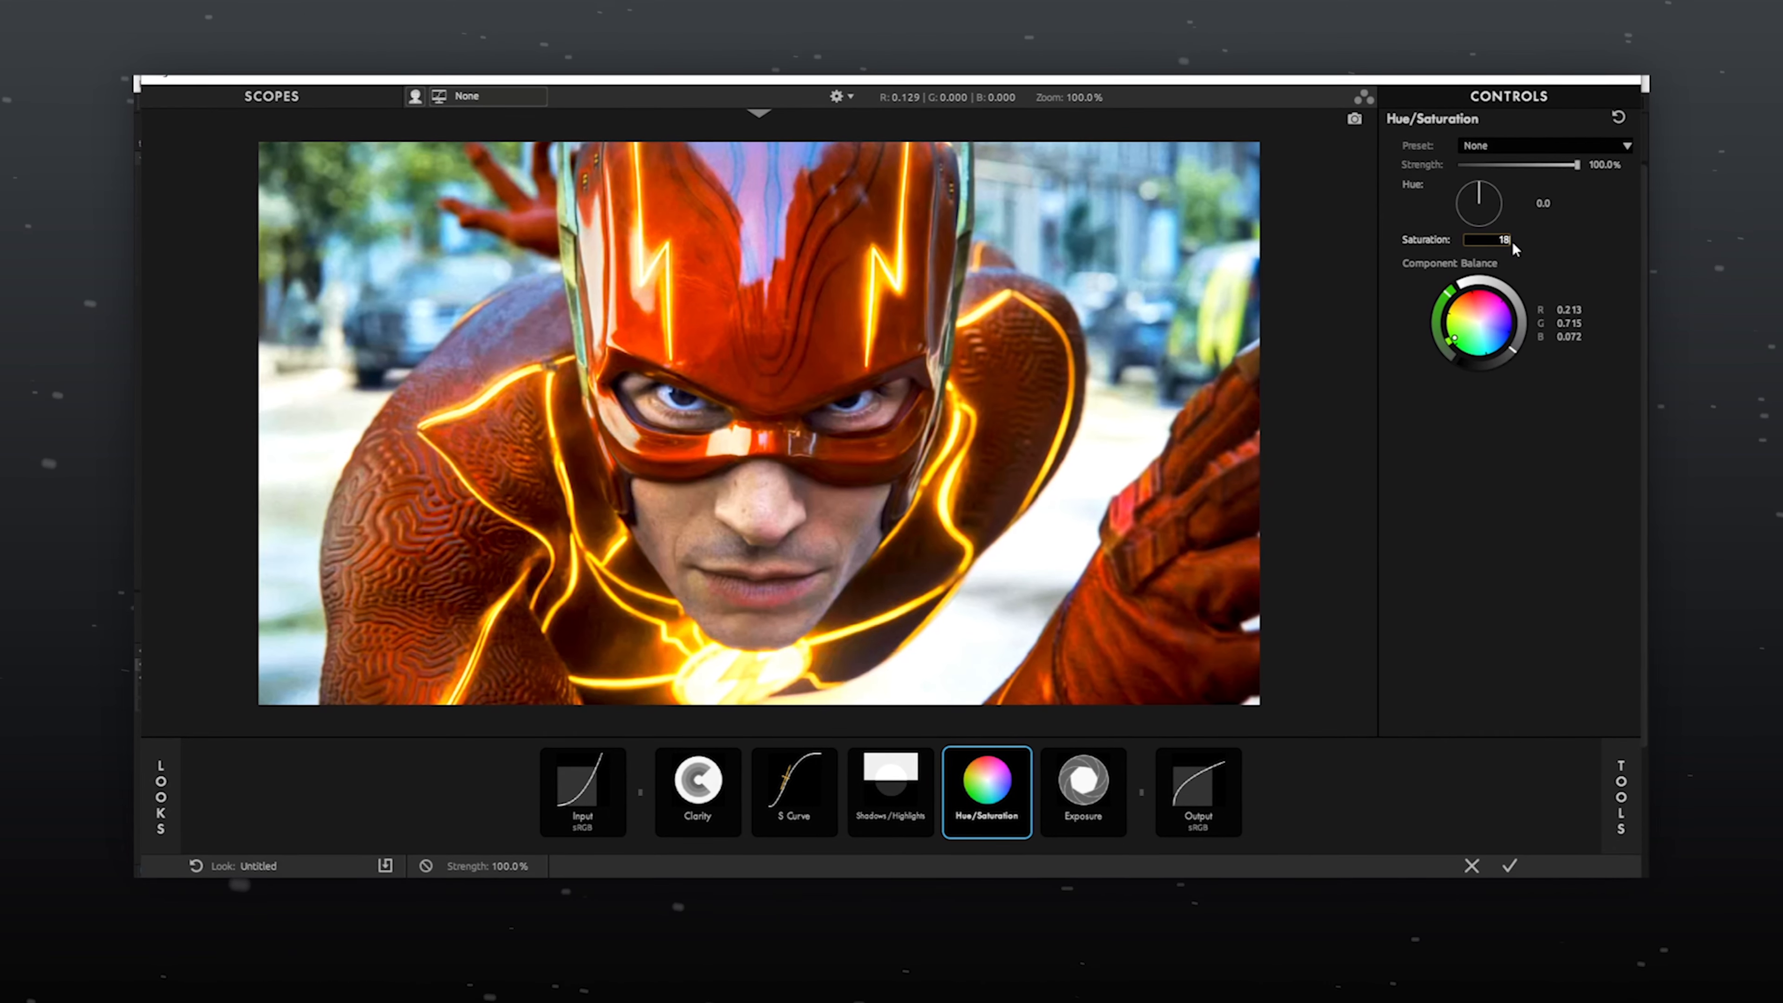
pyautogui.click(1081, 790)
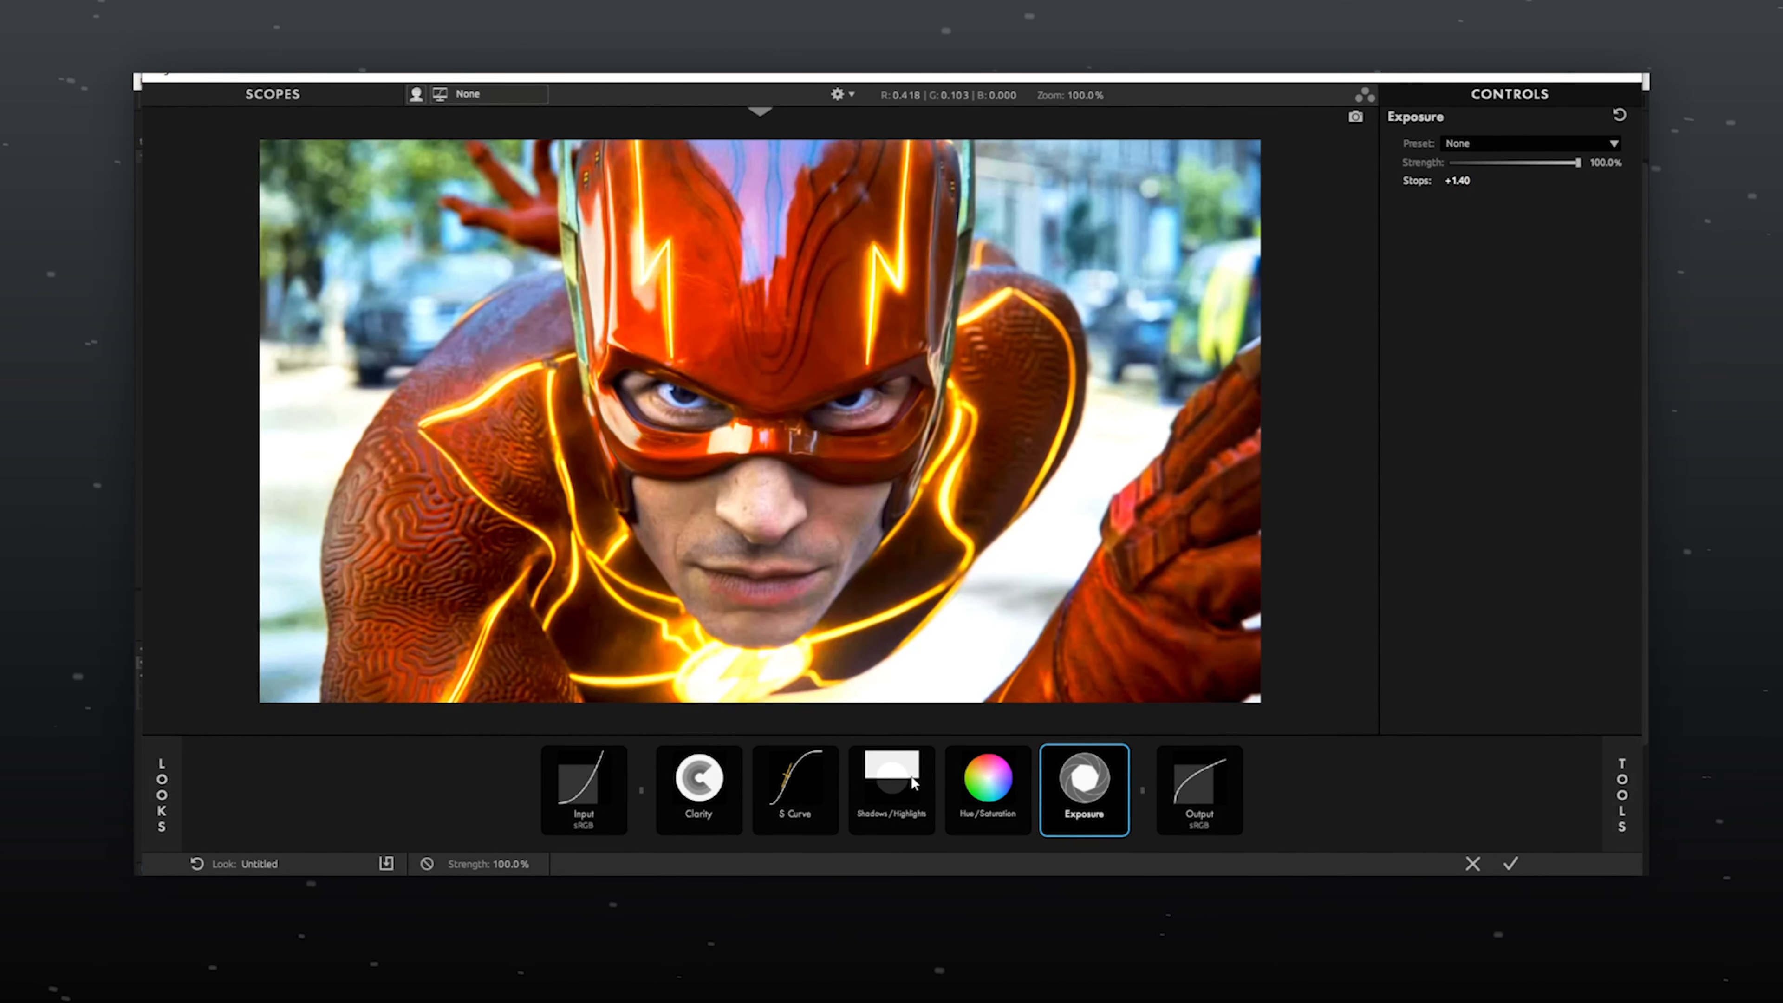
pyautogui.click(892, 789)
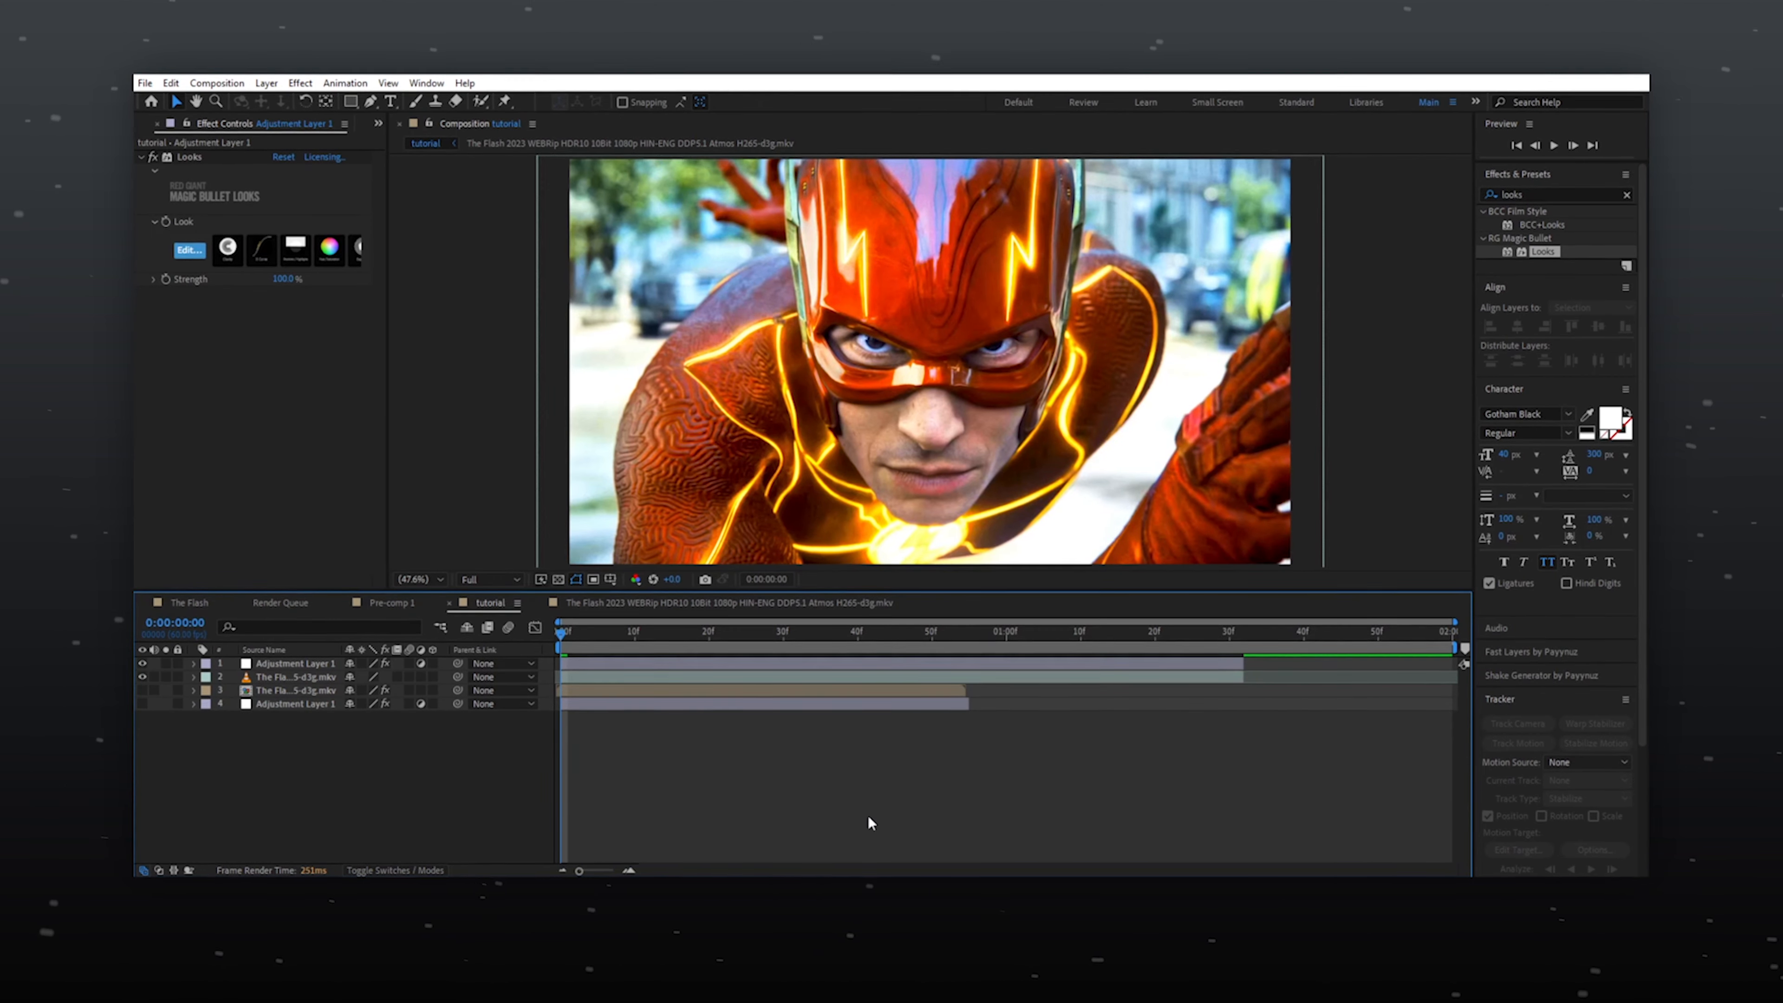
pyautogui.click(1235, 632)
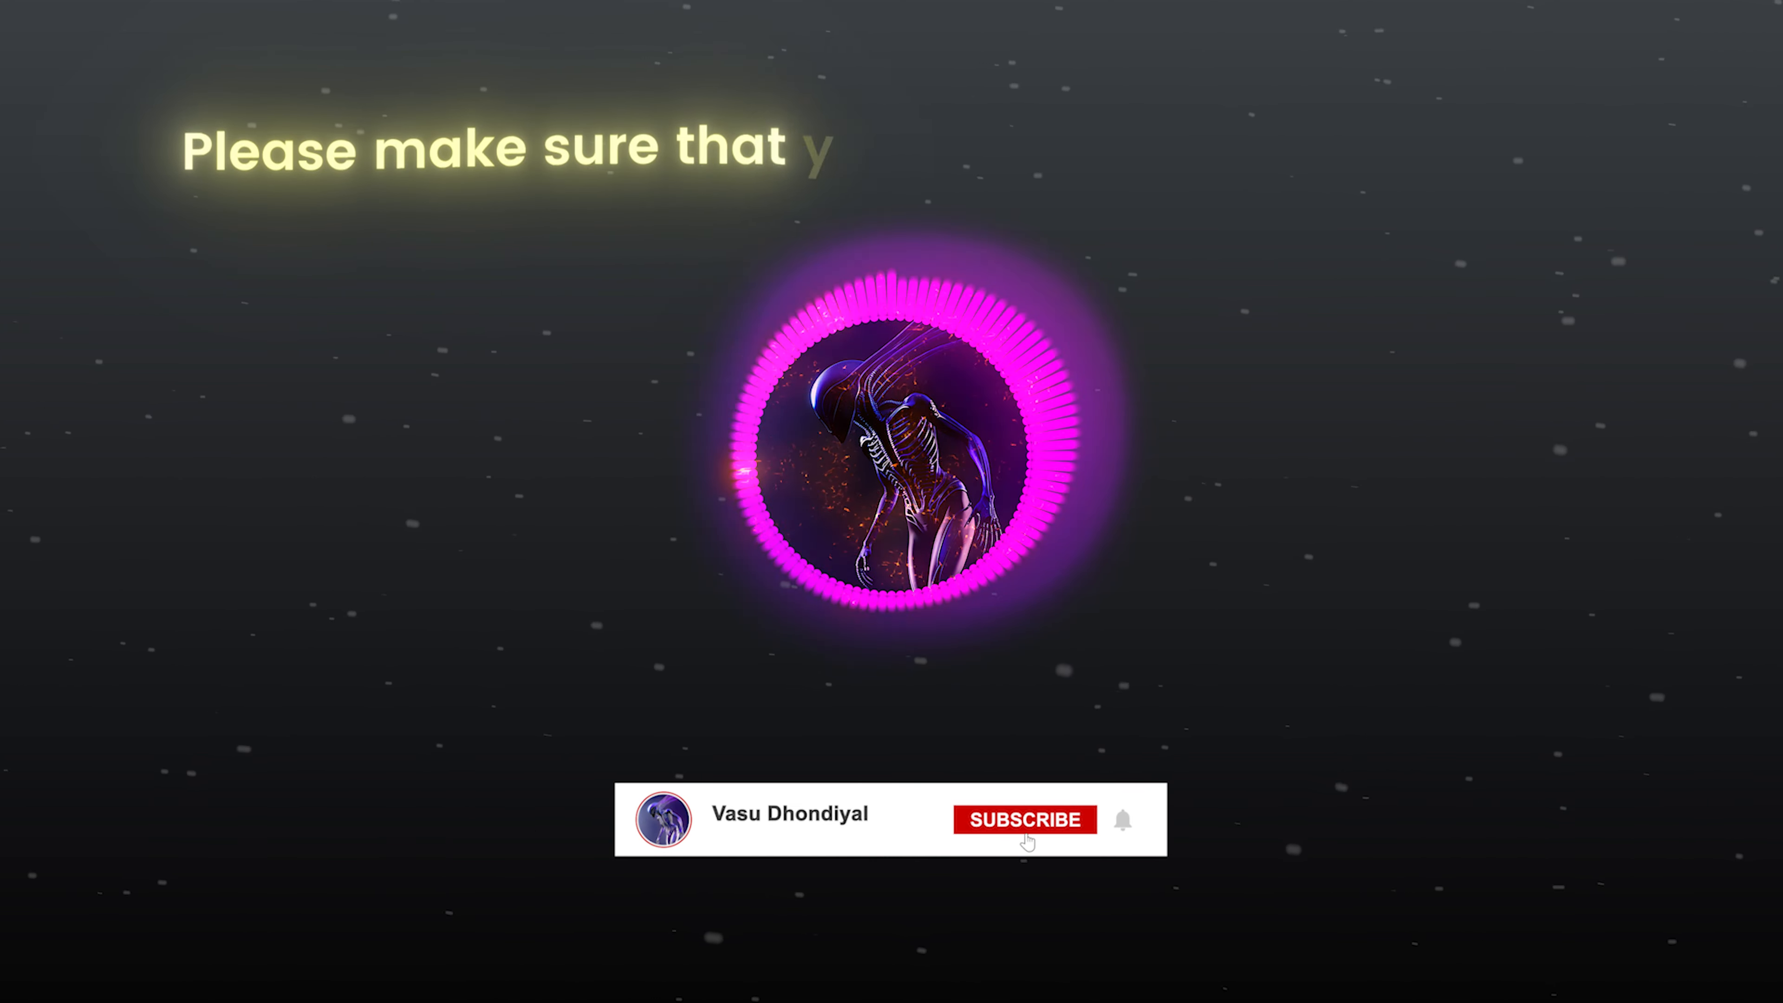
pyautogui.click(1024, 820)
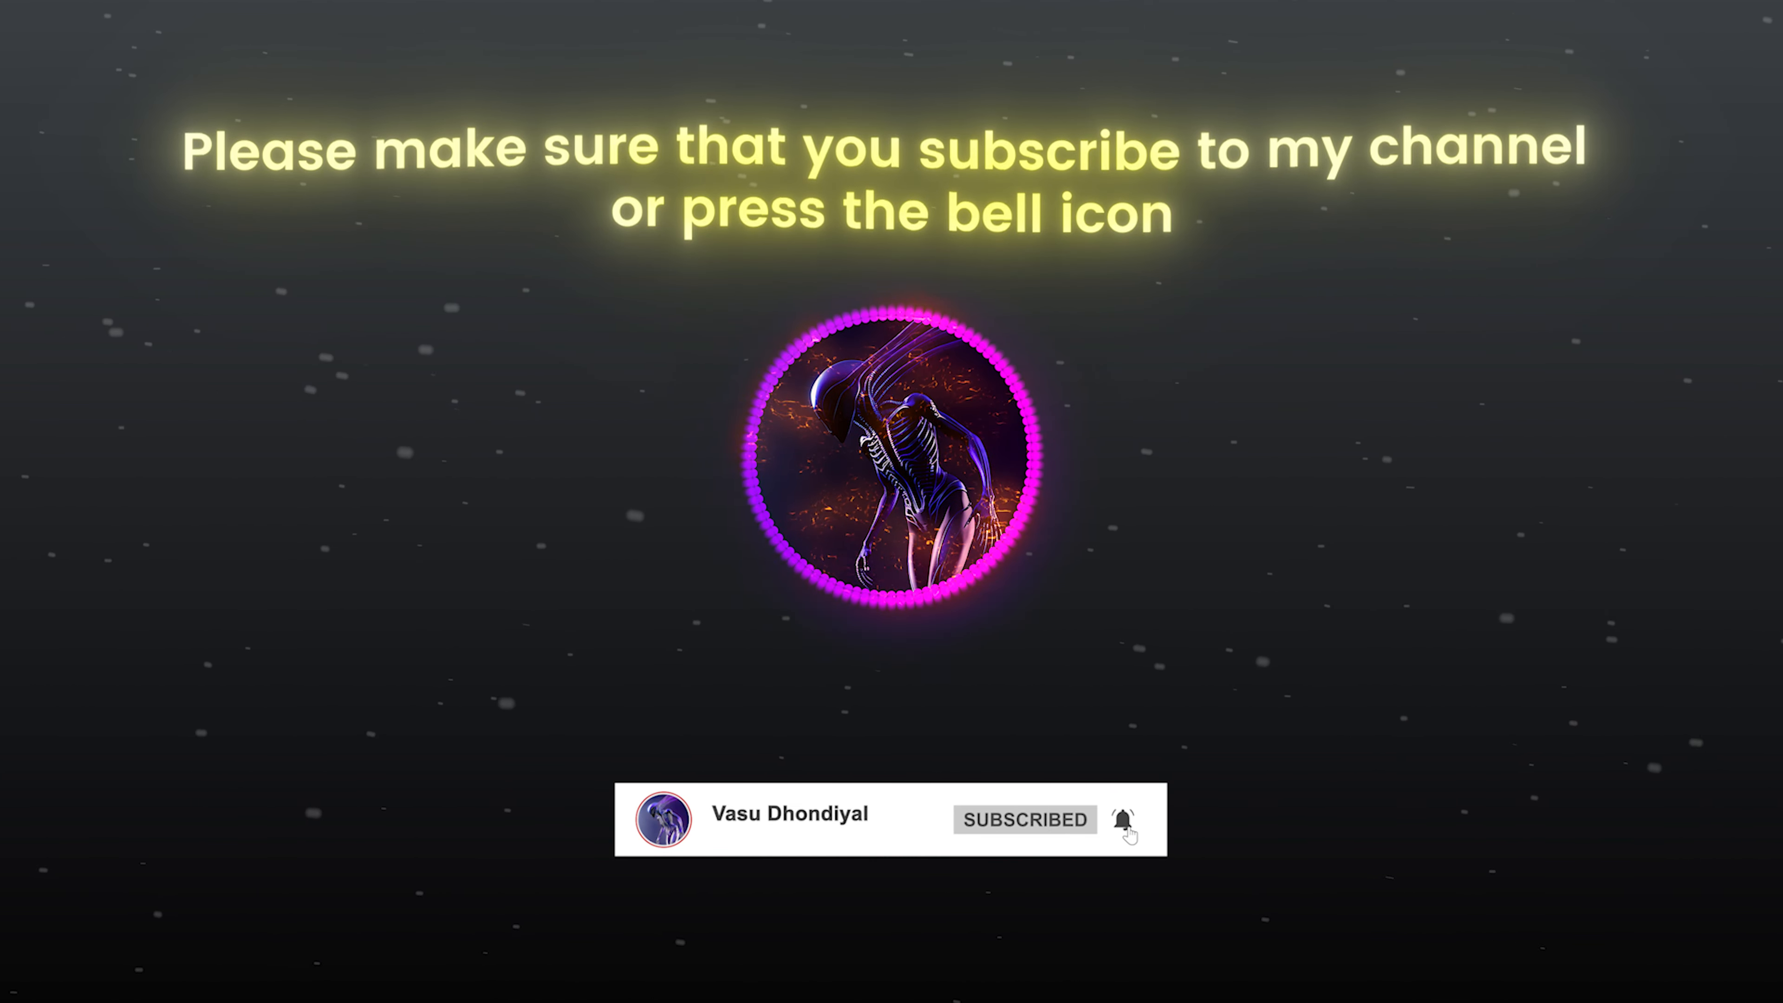